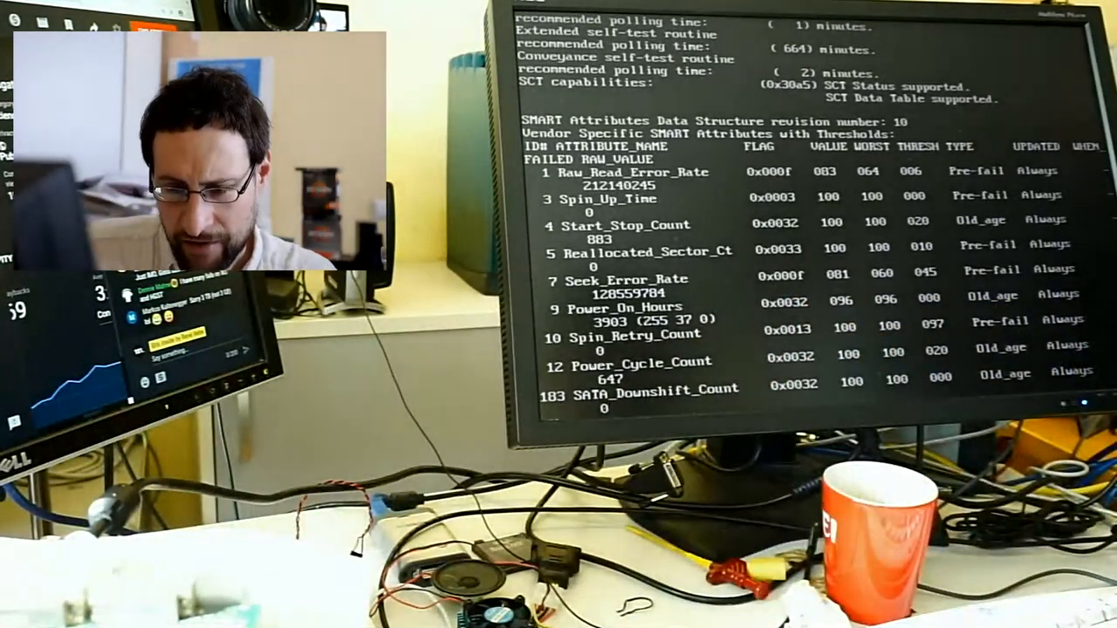
scroll(down, 3)
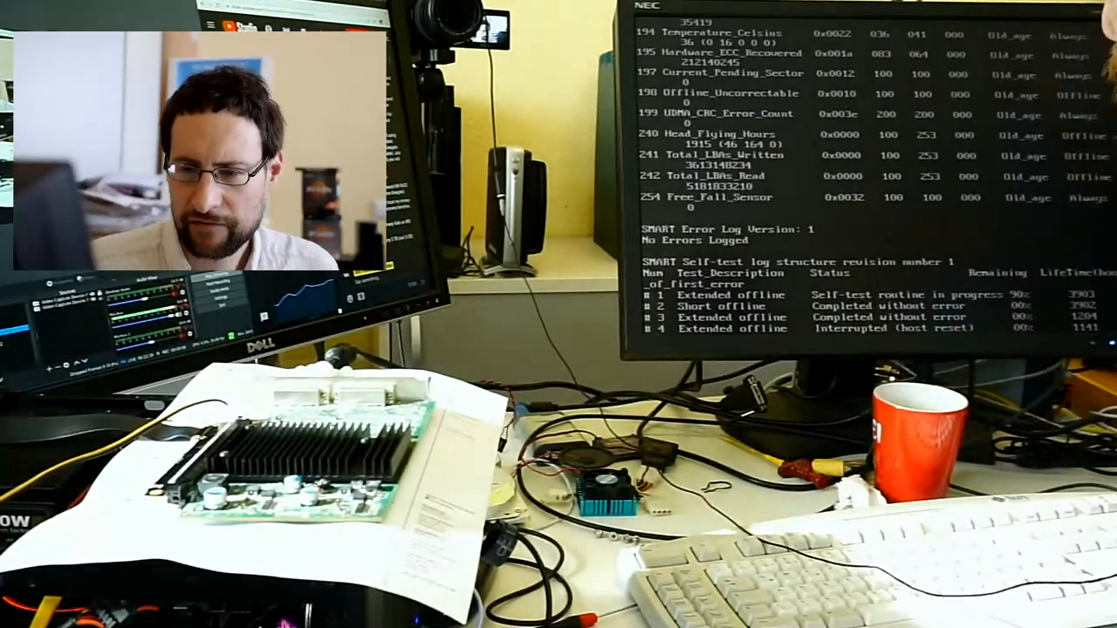
scroll(up, 3)
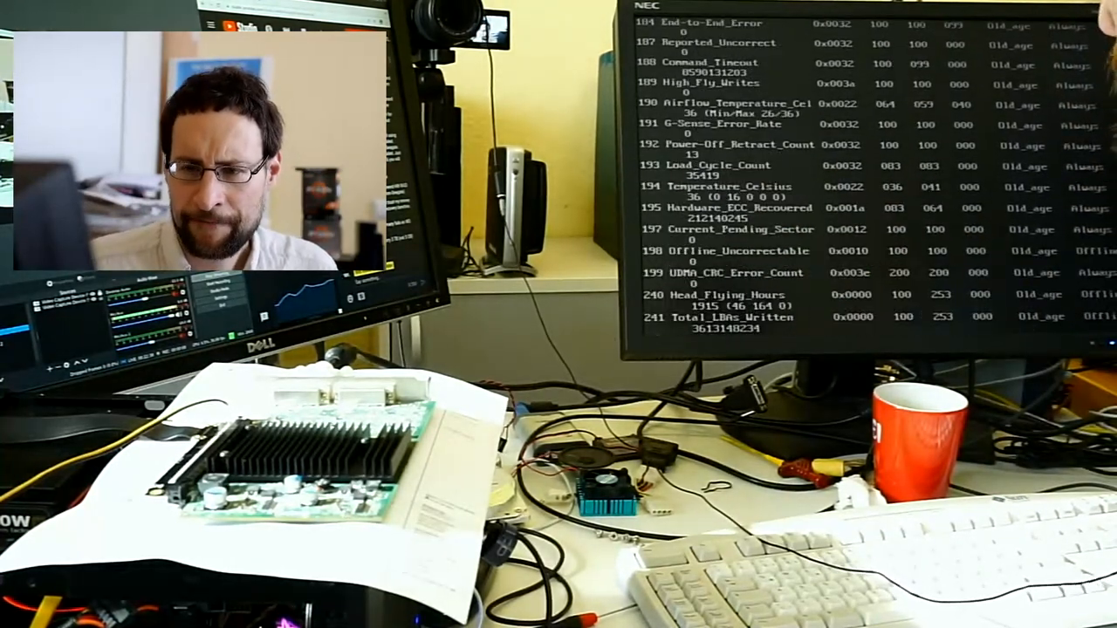
scroll(up, 3)
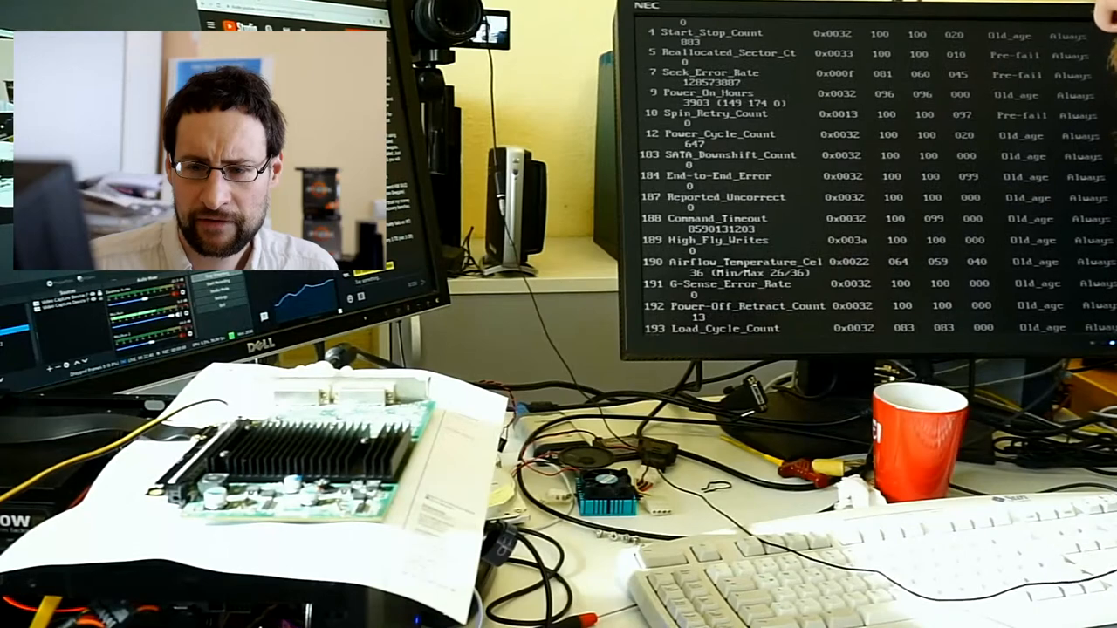
scroll(up, 3)
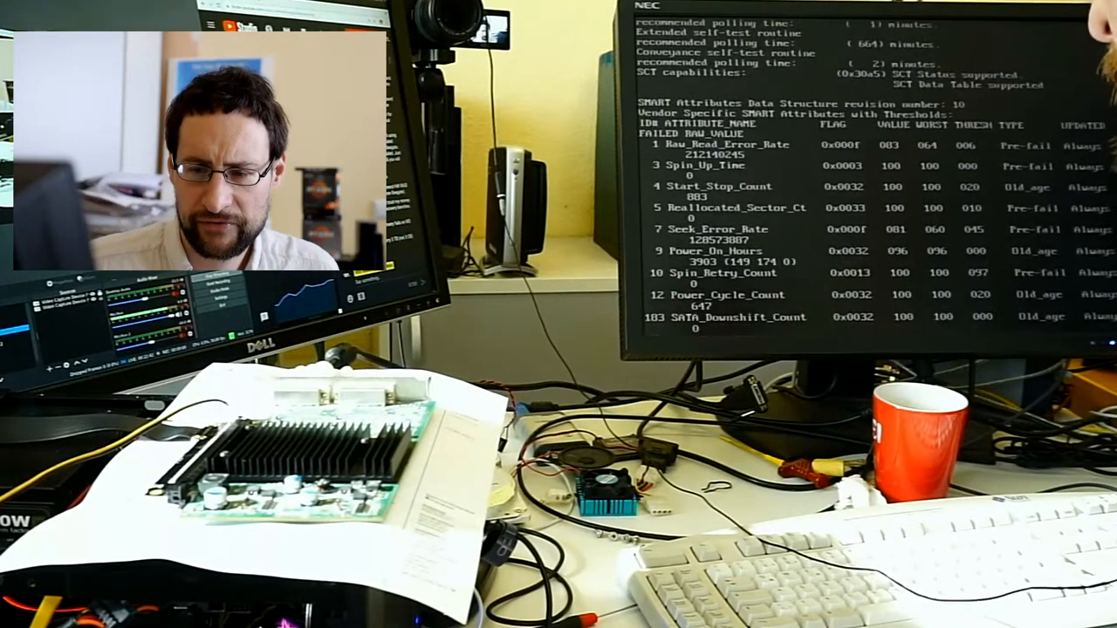